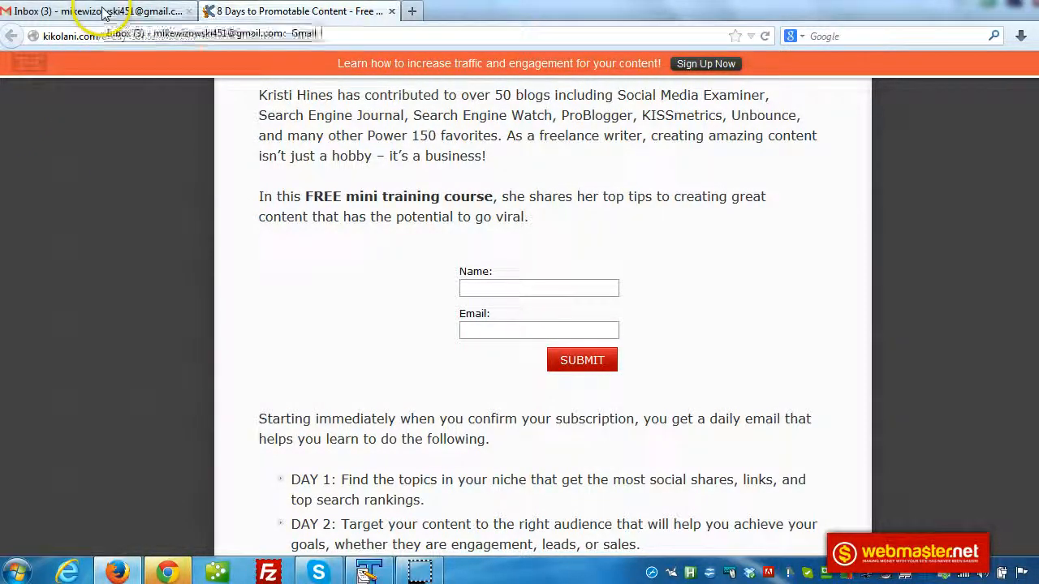
{"action": "left_click", "coordinate": [98, 10]}
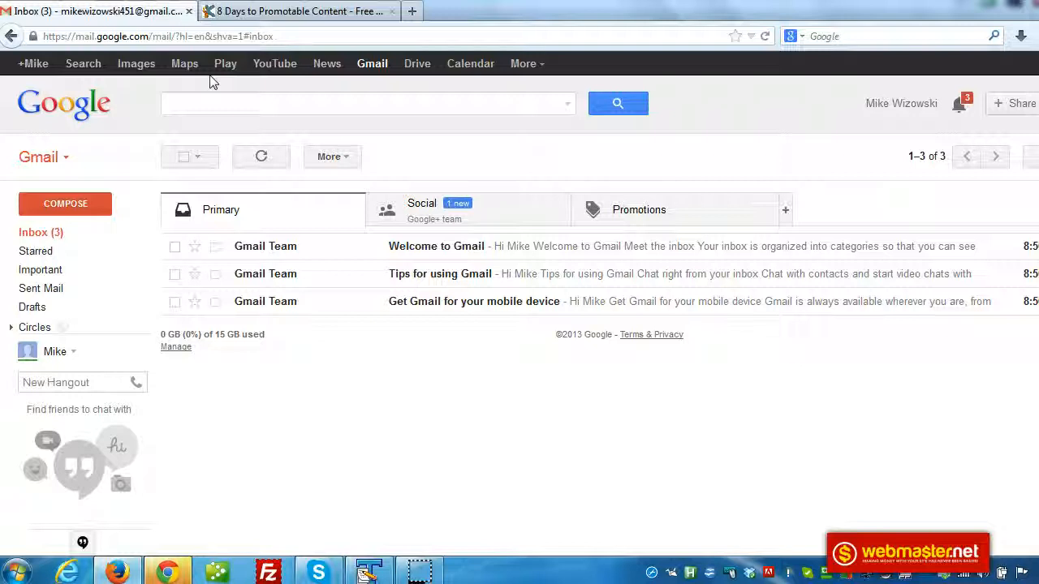
{"action": "mouse_move", "coordinate": [610, 232]}
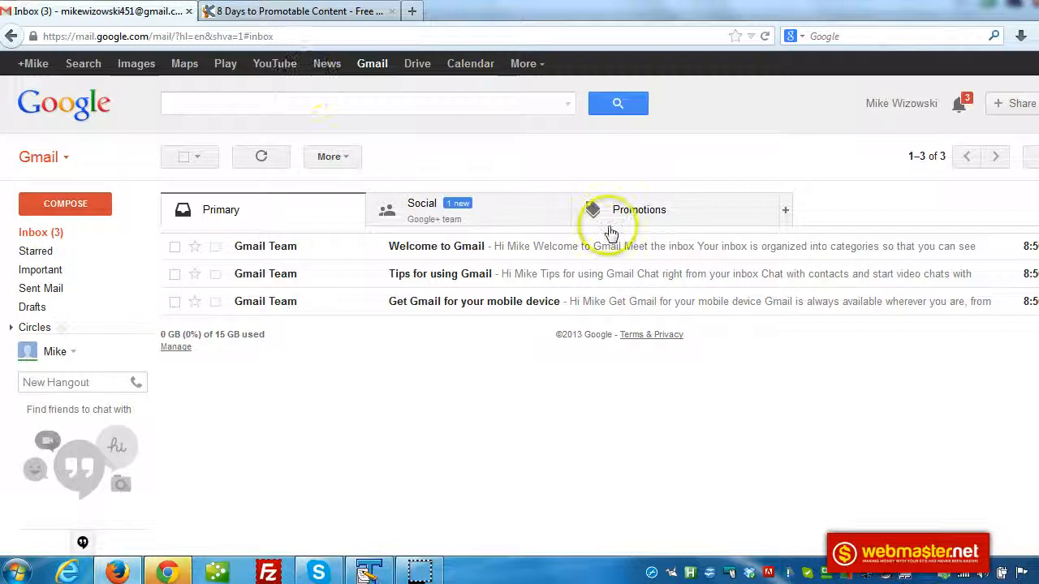
{"action": "left_click", "coordinate": [299, 9]}
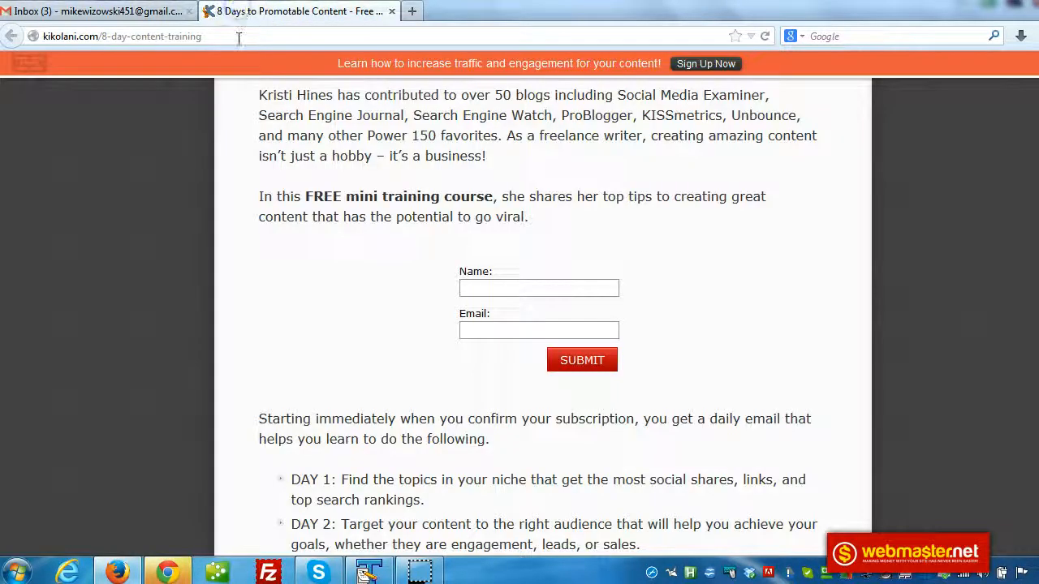
{"action": "mouse_move", "coordinate": [216, 78]}
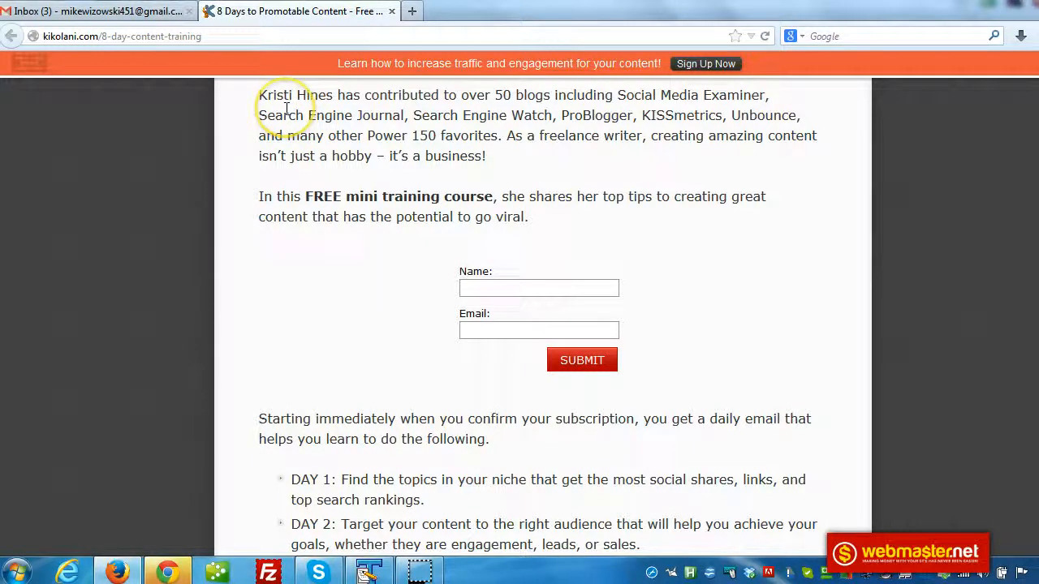
{"action": "mouse_move", "coordinate": [507, 279]}
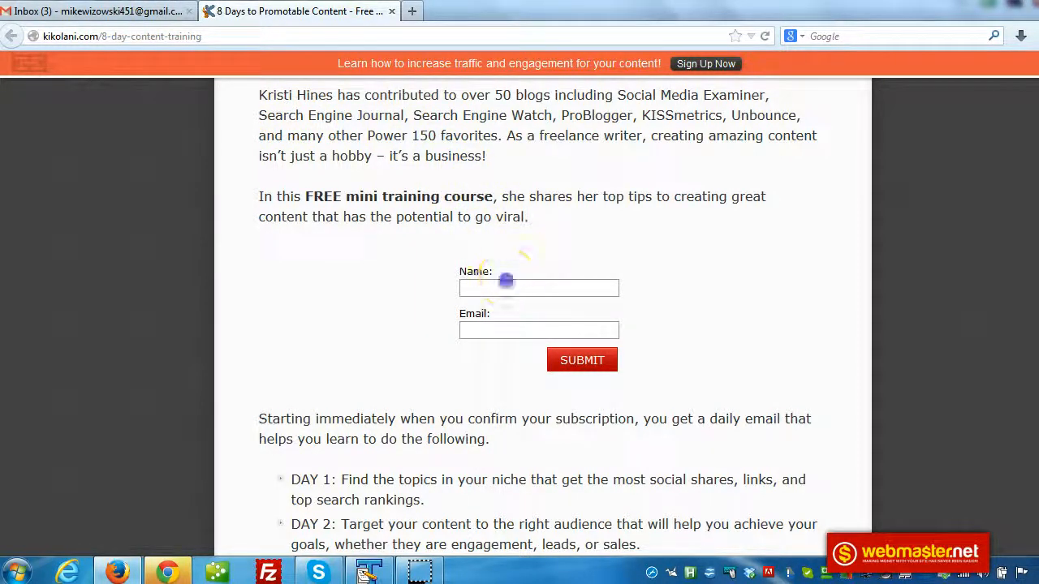
{"action": "type", "text": "Mik"}
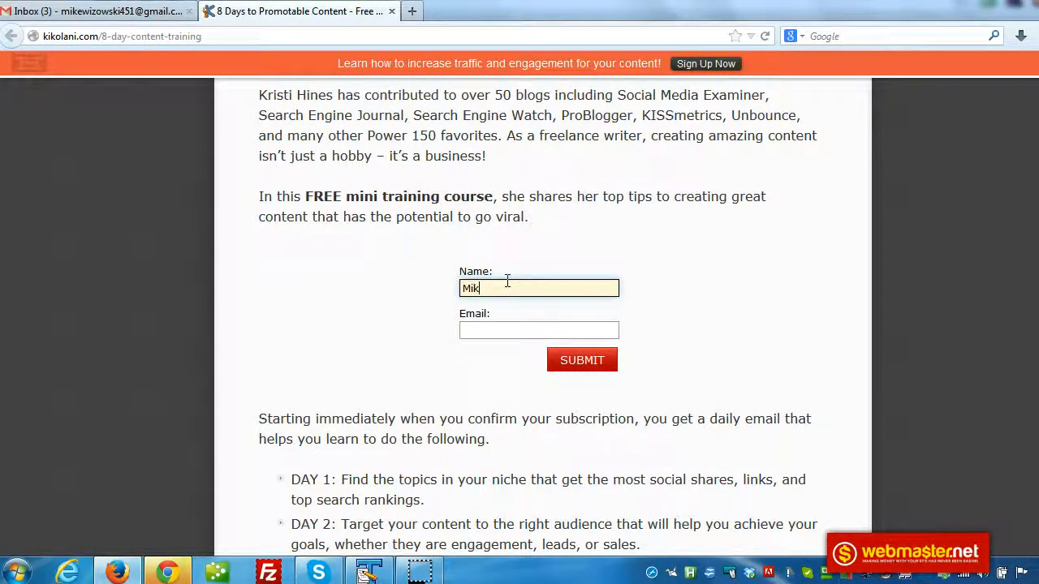
{"action": "type", "text": "e"}
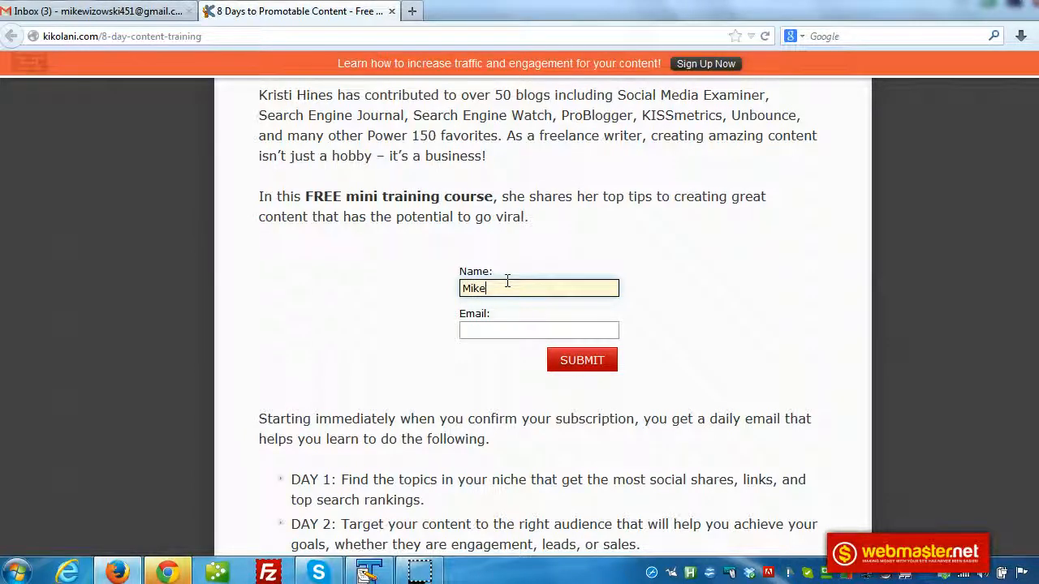
{"action": "scroll", "scroll_direction": "down", "scroll_amount": 3}
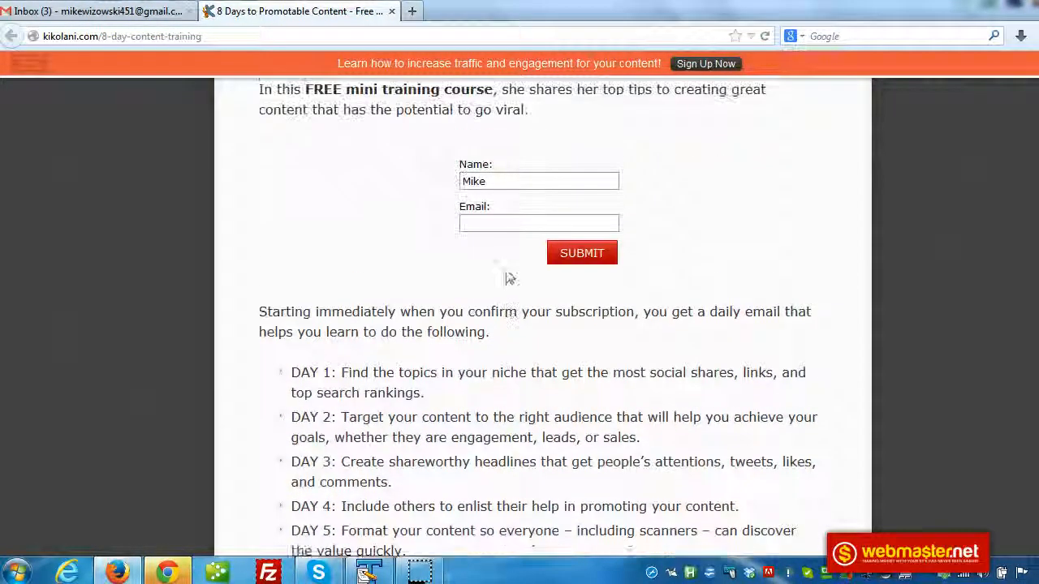
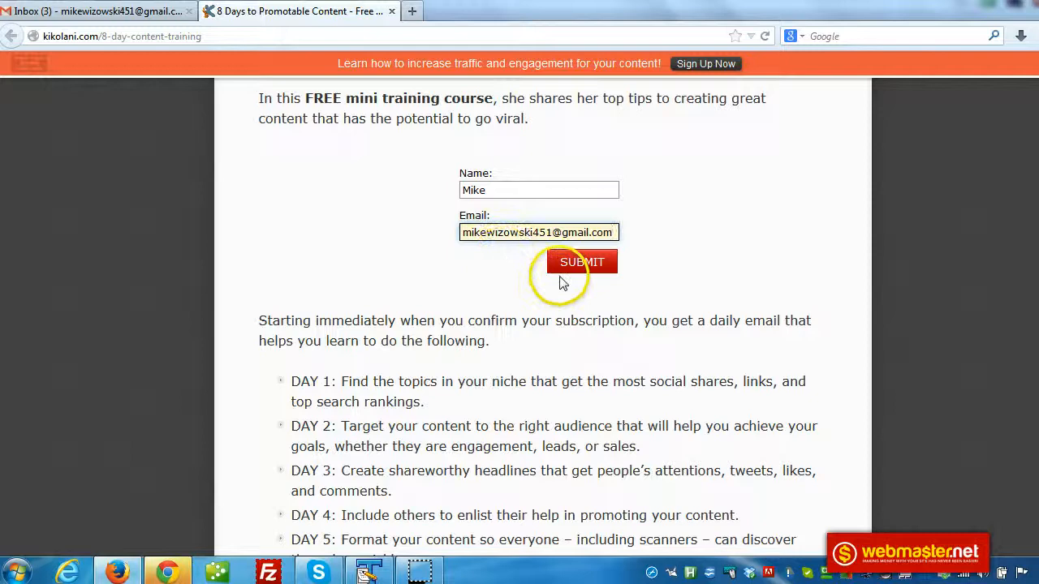
Step: Submit the signup form and read the 'Activate Your Subscription' page about the confirmation email
{"action": "left_click", "coordinate": [581, 261]}
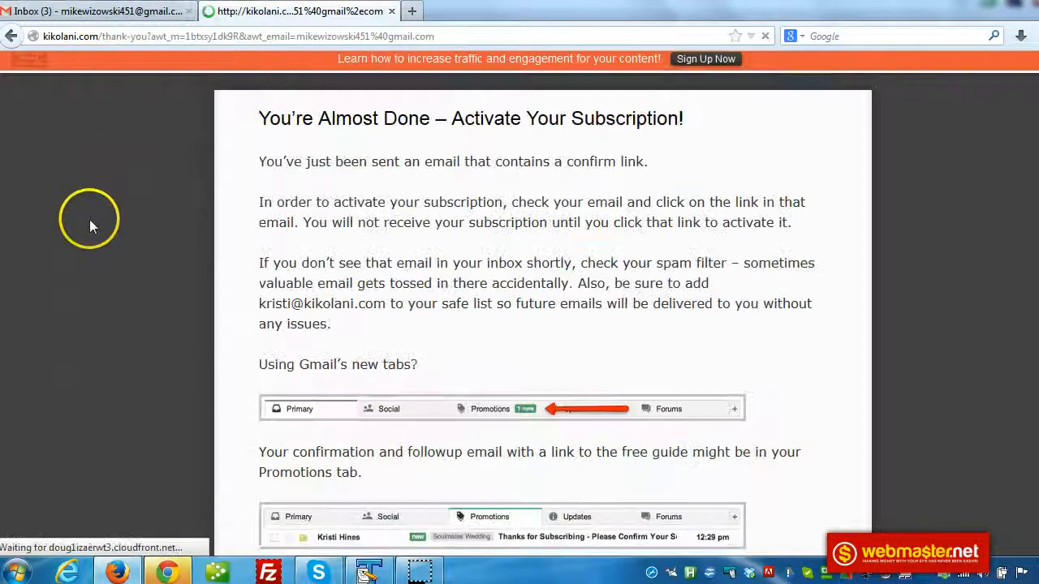
{"action": "scroll", "scroll_direction": "down", "scroll_amount": 3}
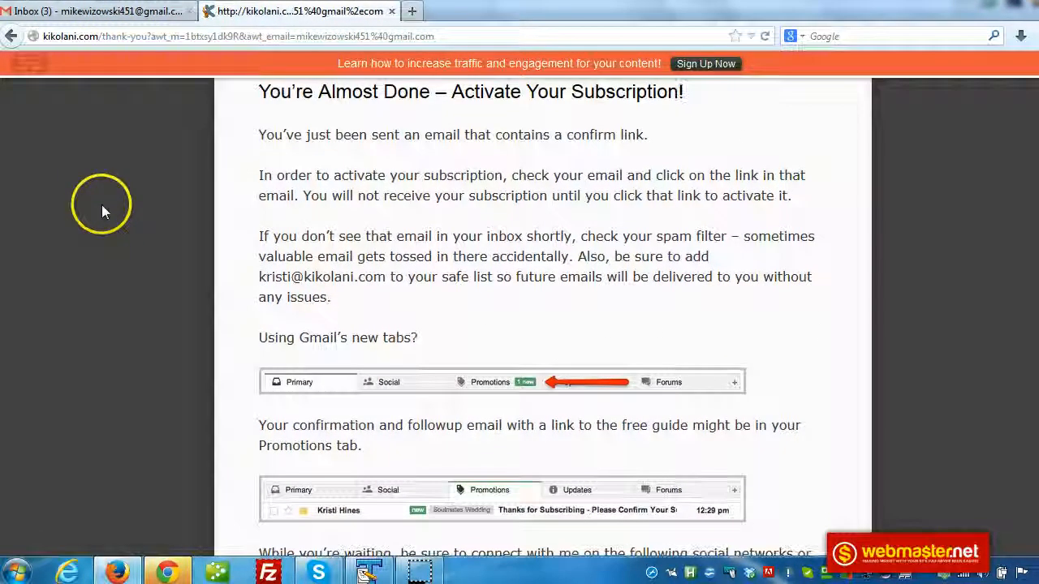
{"action": "mouse_move", "coordinate": [594, 142]}
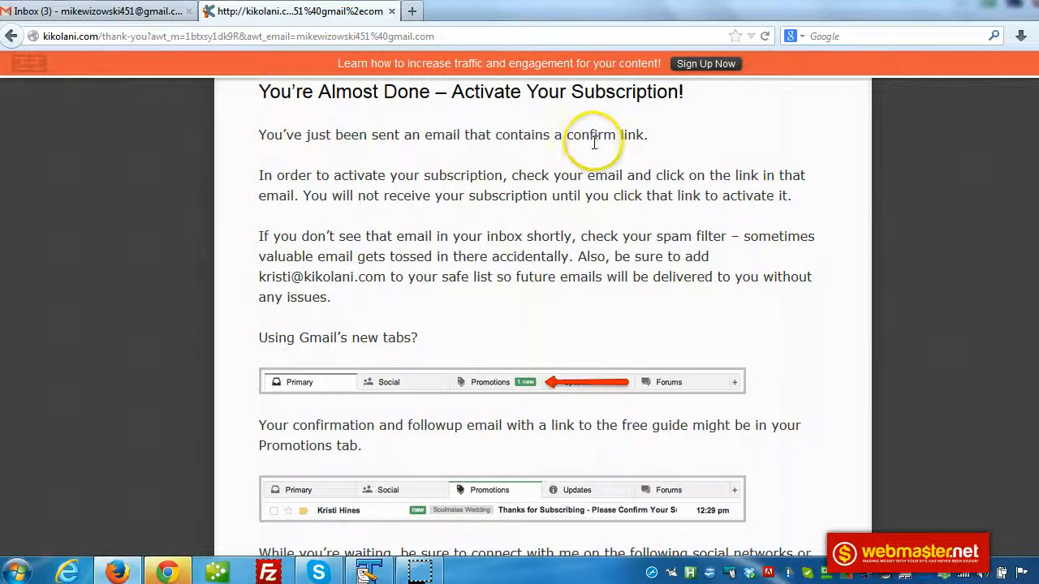
{"action": "scroll", "scroll_direction": "down", "scroll_amount": 3}
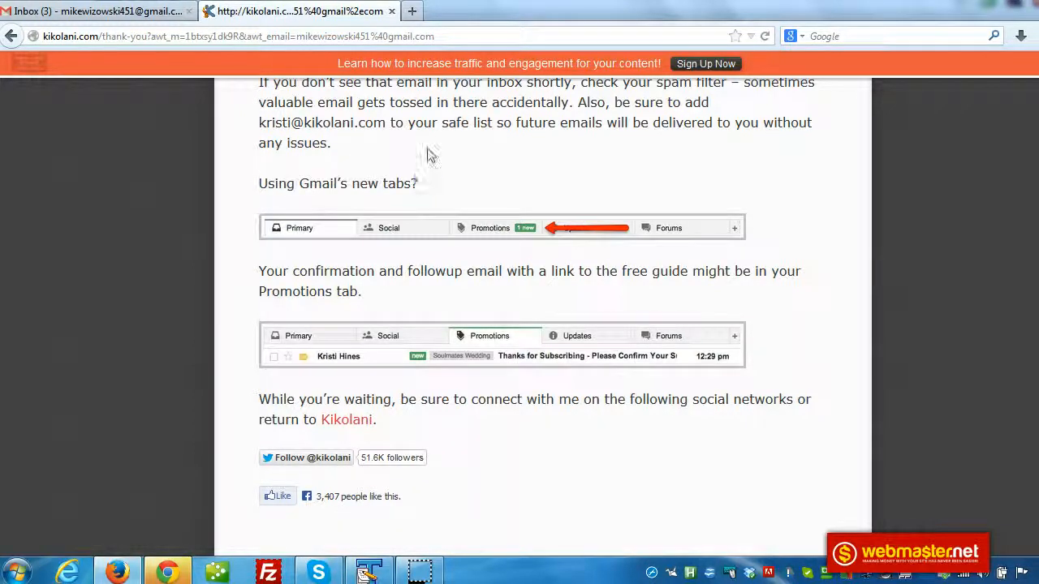
{"action": "mouse_move", "coordinate": [483, 231]}
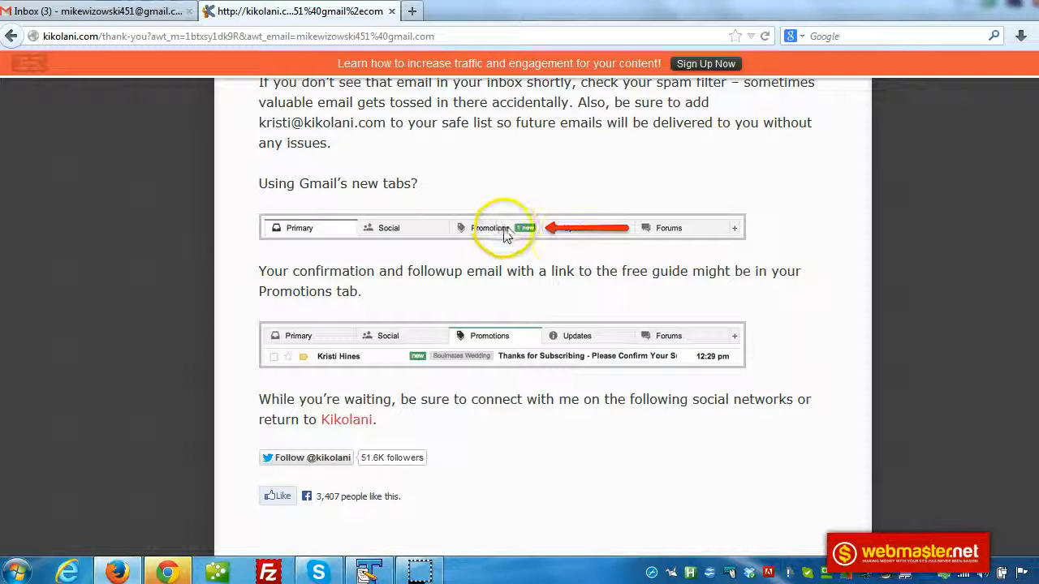
{"action": "scroll", "scroll_direction": "down", "scroll_amount": 3}
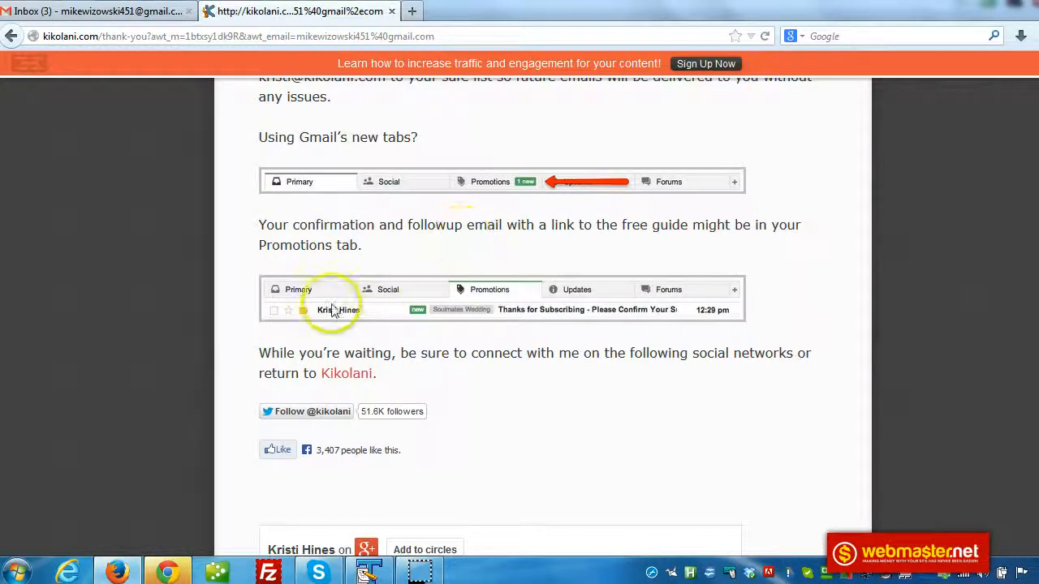
{"action": "scroll", "scroll_direction": "down", "scroll_amount": 3}
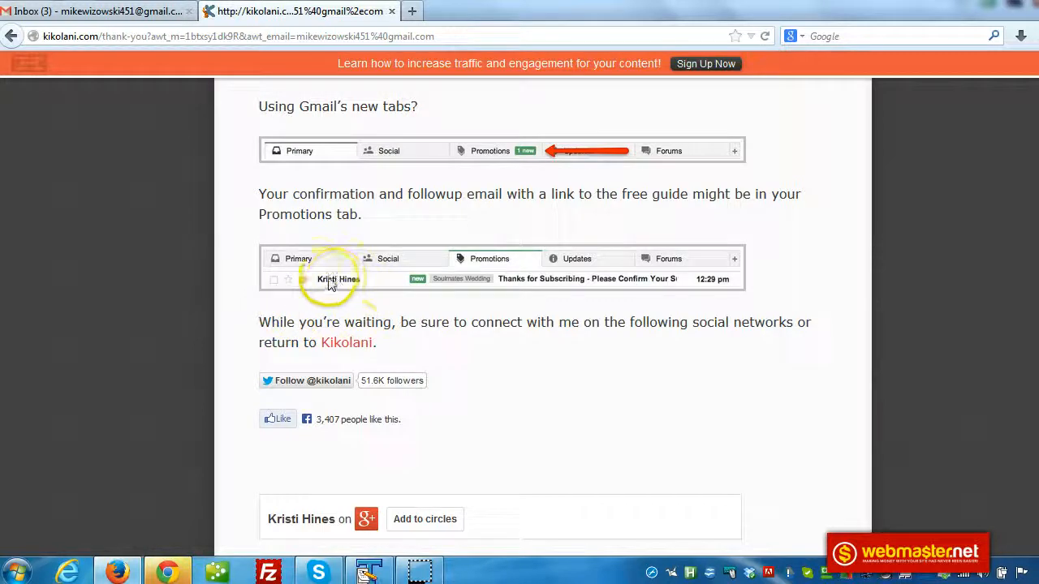
{"action": "mouse_move", "coordinate": [327, 290]}
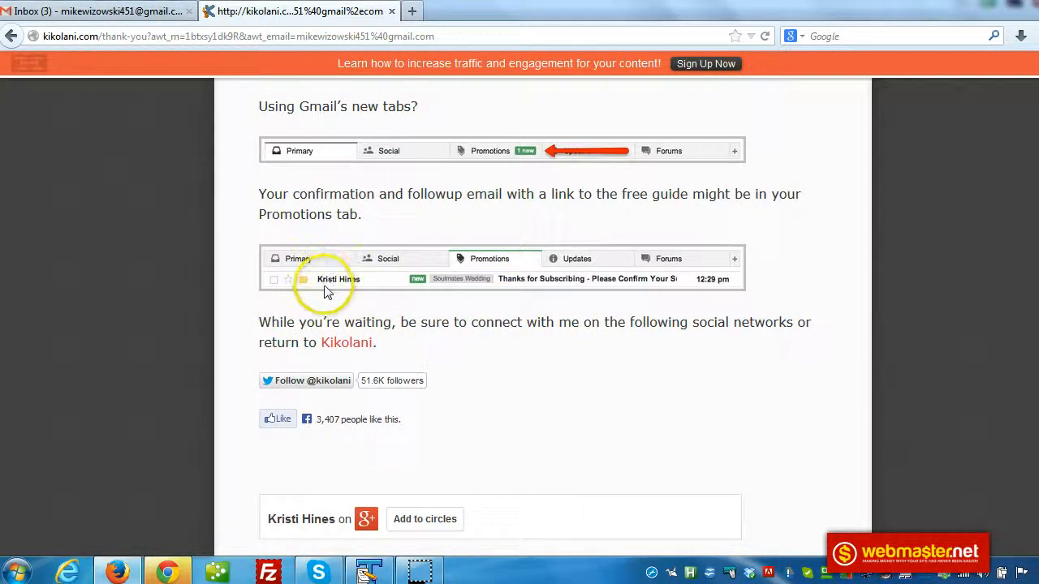
{"action": "mouse_move", "coordinate": [522, 331]}
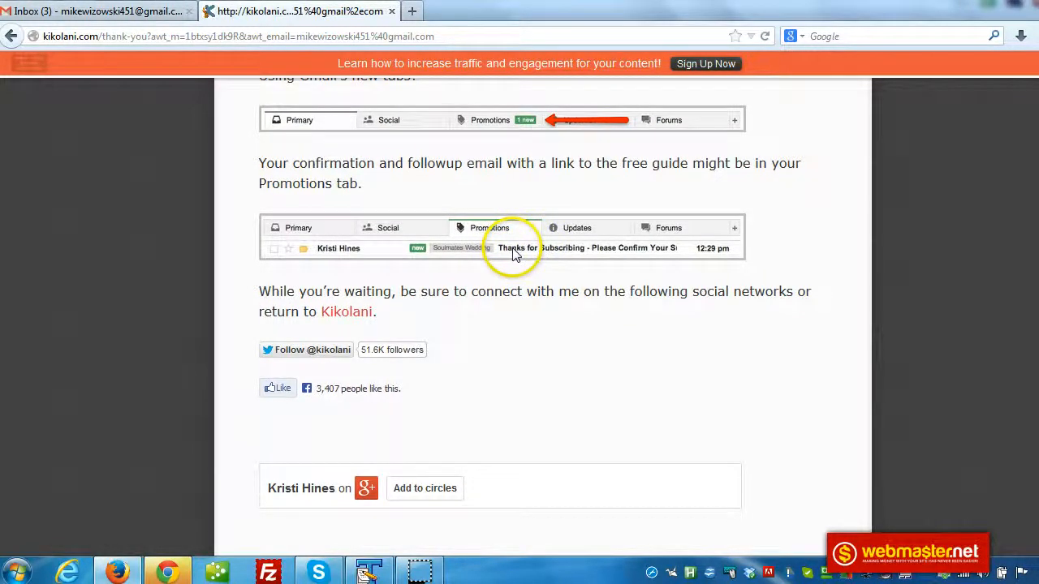
{"action": "scroll", "scroll_direction": "up", "scroll_amount": 3}
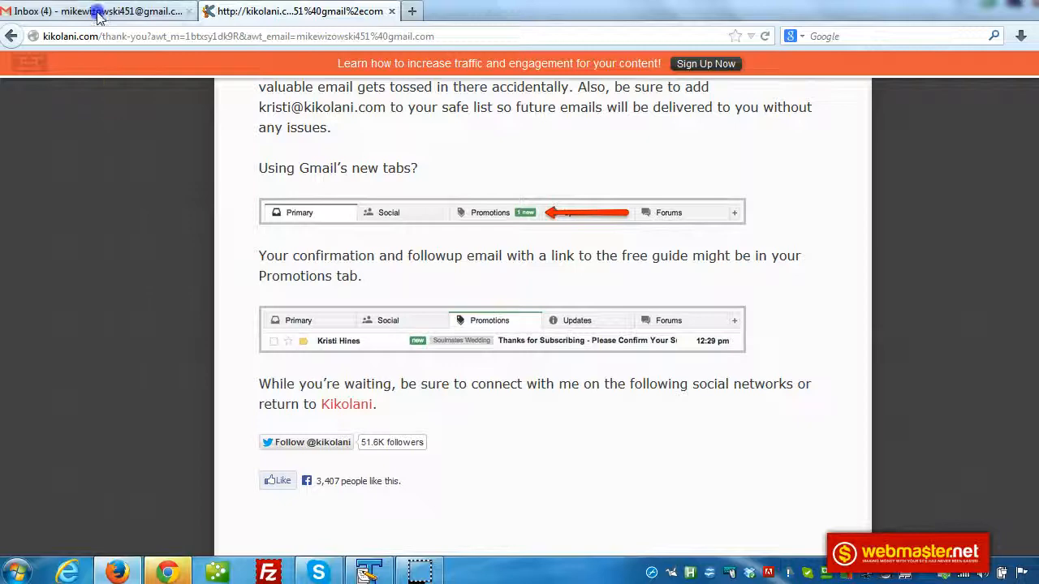
{"action": "left_click", "coordinate": [98, 9]}
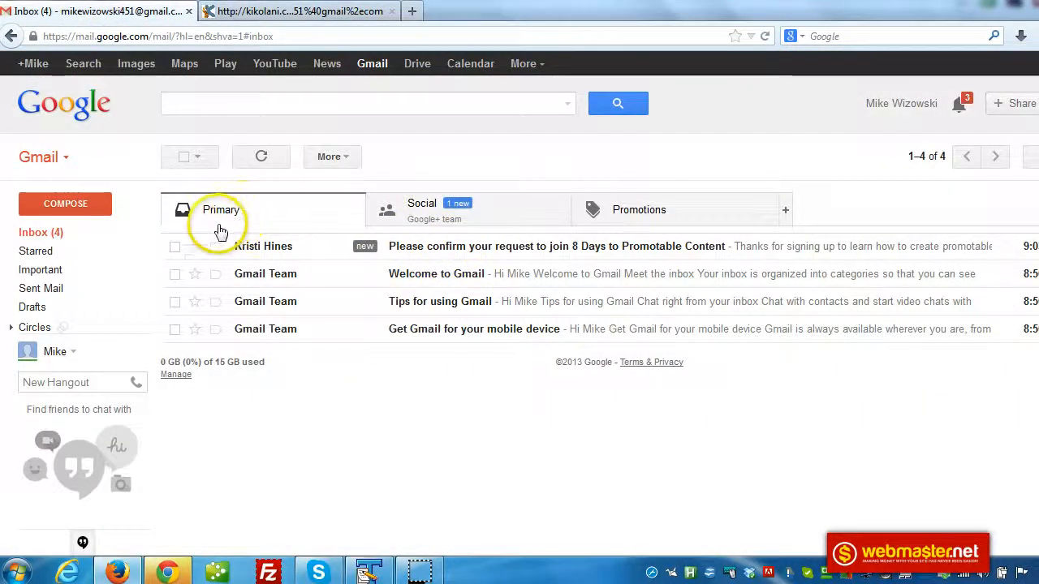
{"action": "mouse_move", "coordinate": [529, 252]}
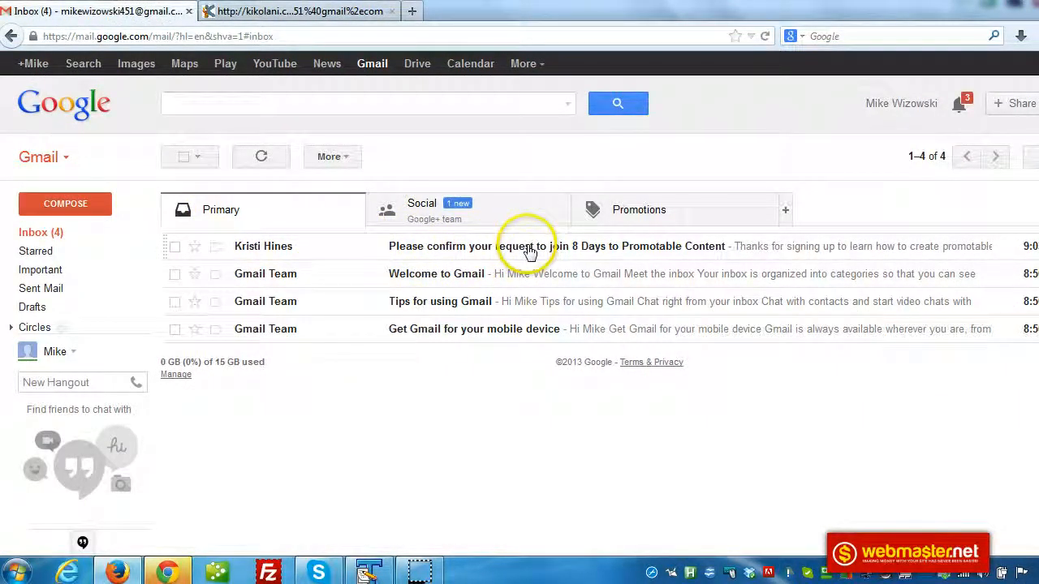
{"action": "mouse_move", "coordinate": [176, 253]}
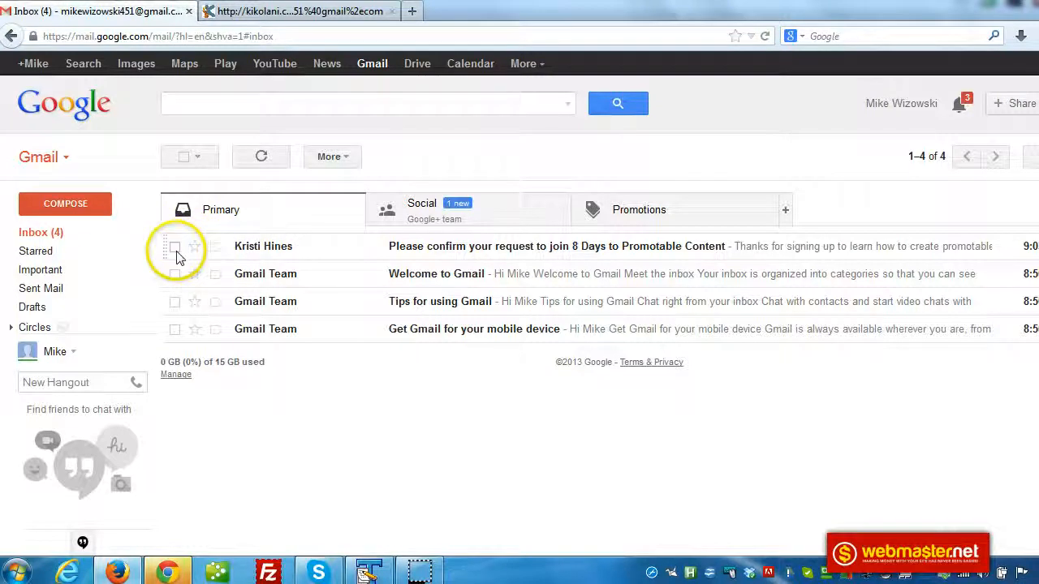
{"action": "mouse_move", "coordinate": [358, 252]}
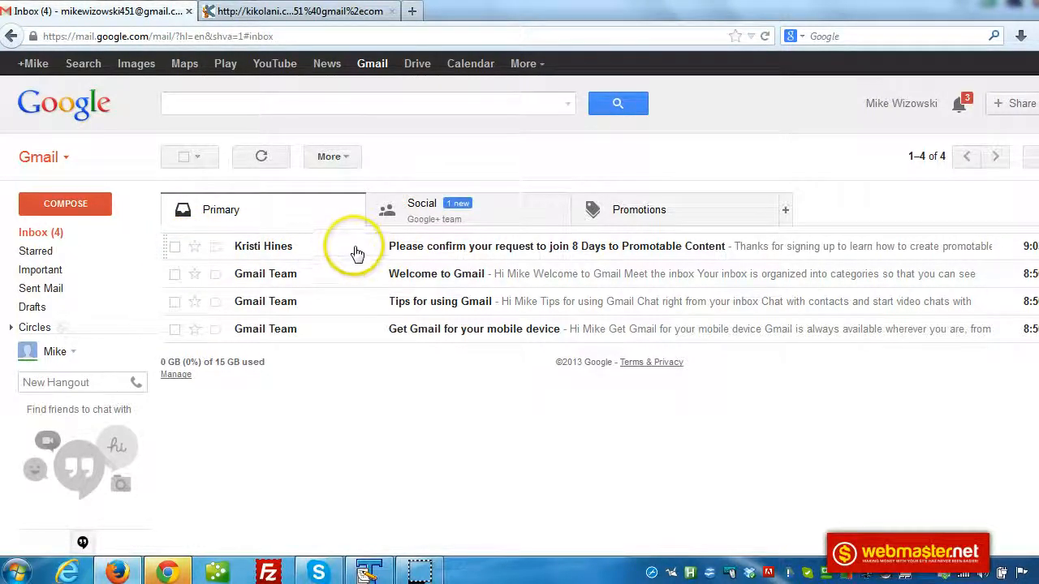
{"action": "left_click", "coordinate": [556, 247]}
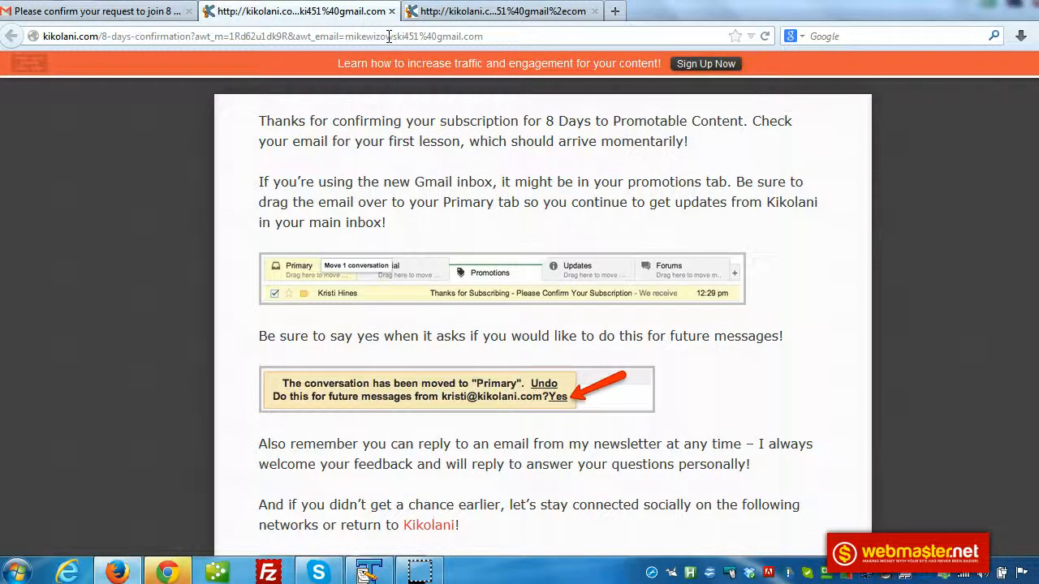
Step: Scroll through the confirmation page's advice on moving the newsletter email into Gmail's Primary inbox
{"action": "scroll", "scroll_direction": "up", "scroll_amount": 3}
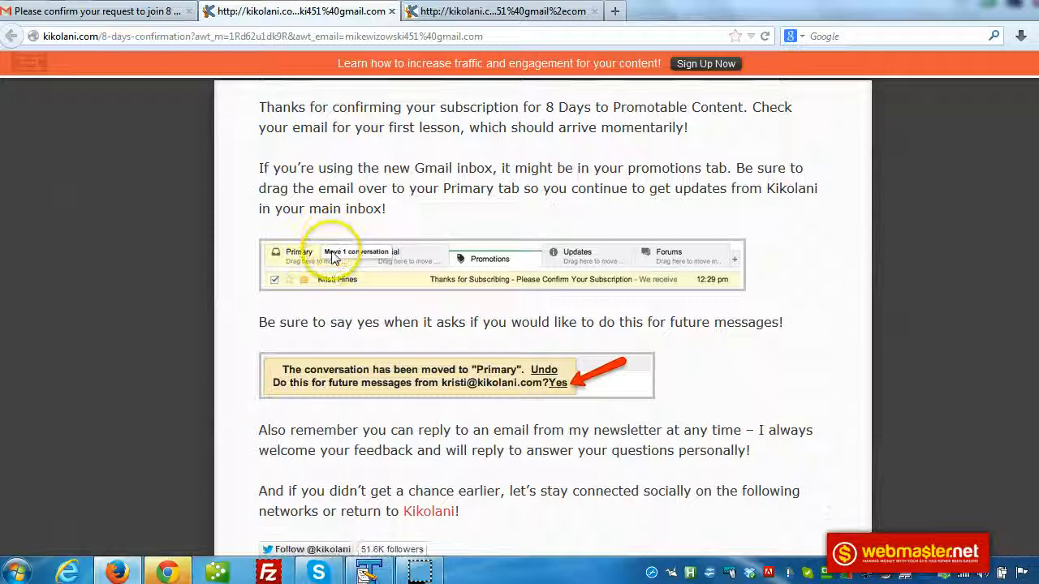
{"action": "scroll", "scroll_direction": "down", "scroll_amount": 3}
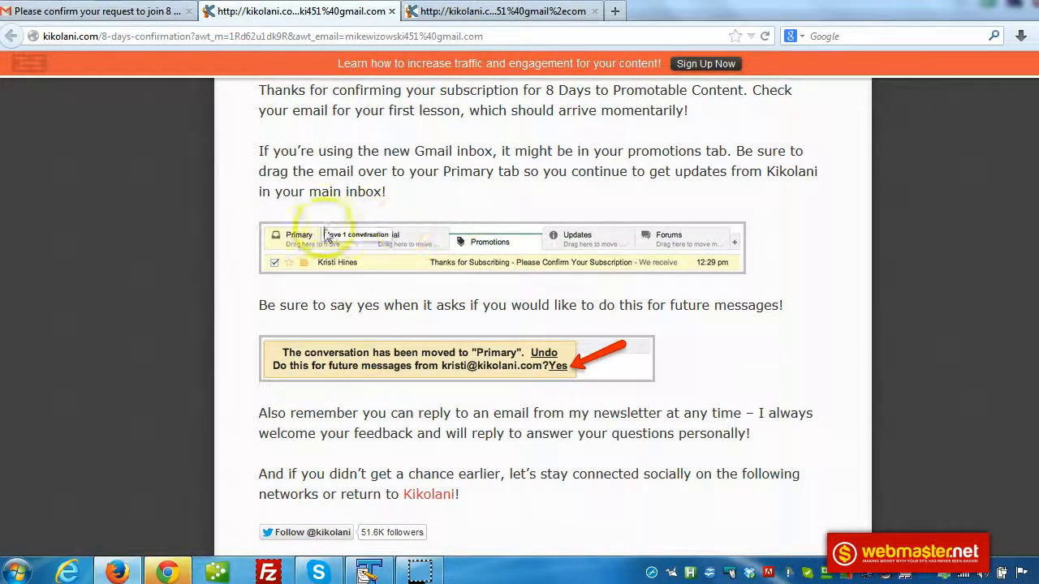
{"action": "scroll", "scroll_direction": "down", "scroll_amount": 3}
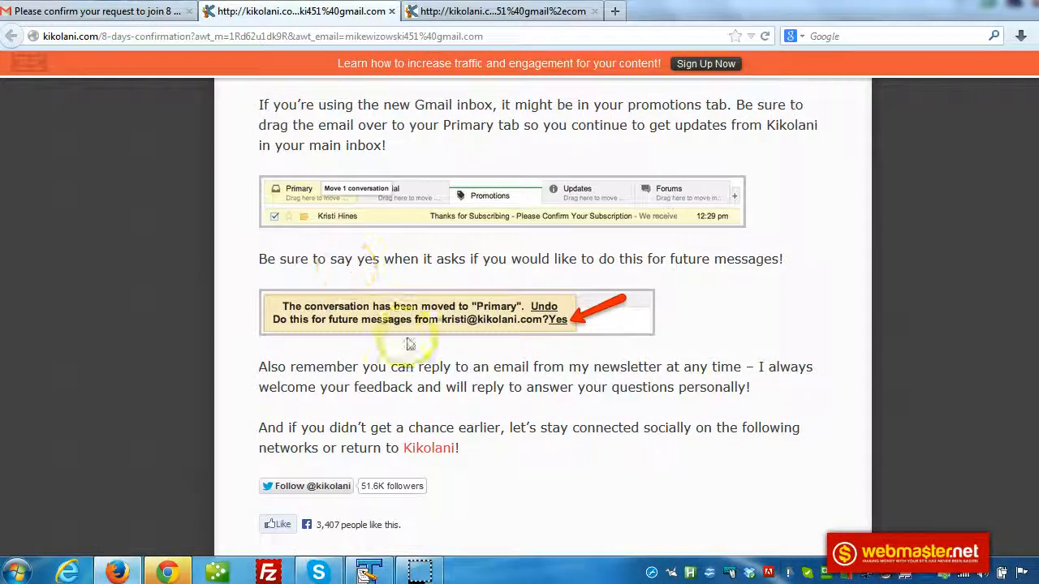
{"action": "scroll", "scroll_direction": "up", "scroll_amount": 3}
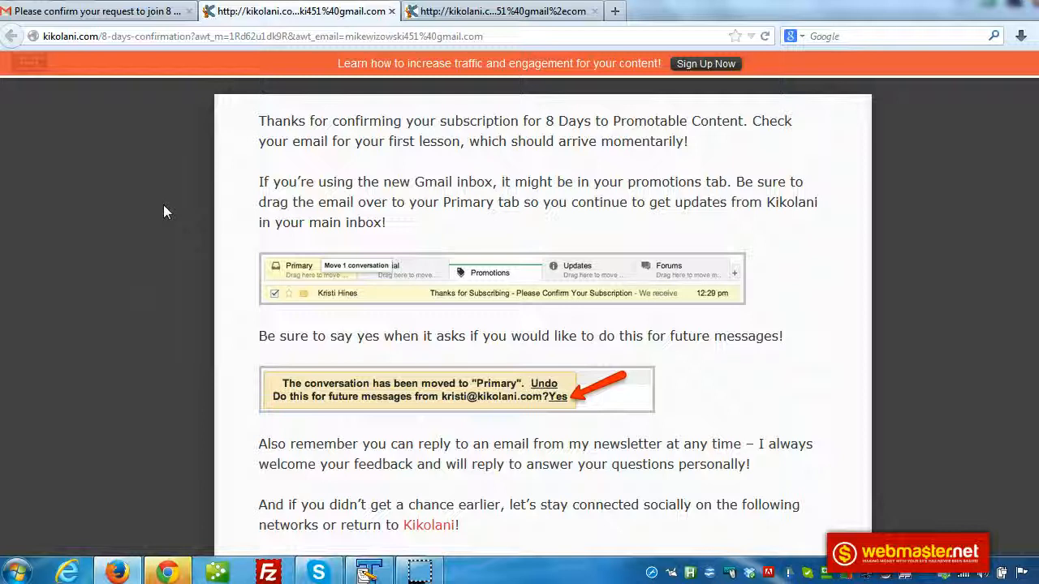
{"action": "mouse_move", "coordinate": [267, 263]}
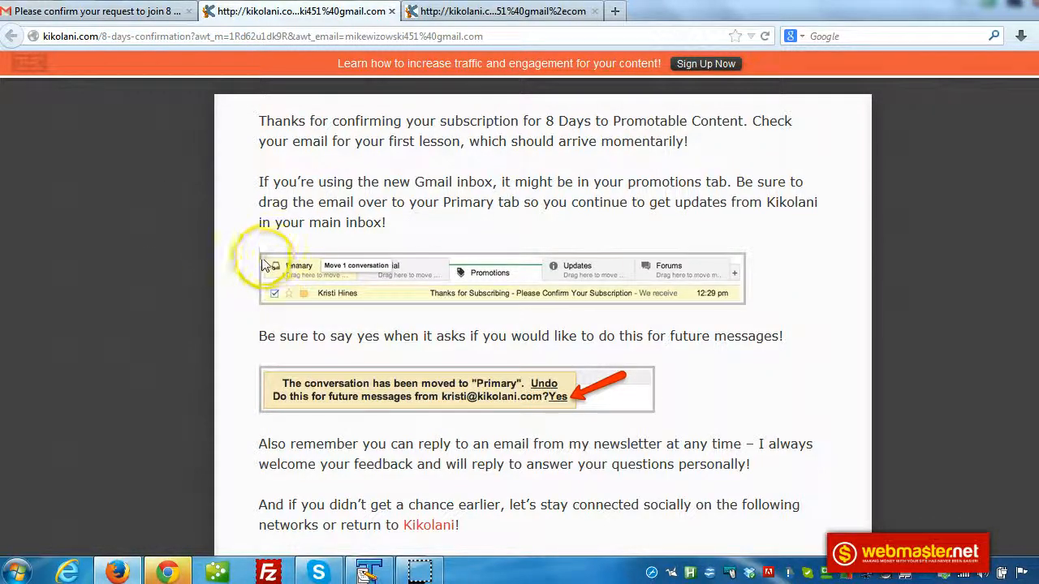
{"action": "mouse_move", "coordinate": [868, 114]}
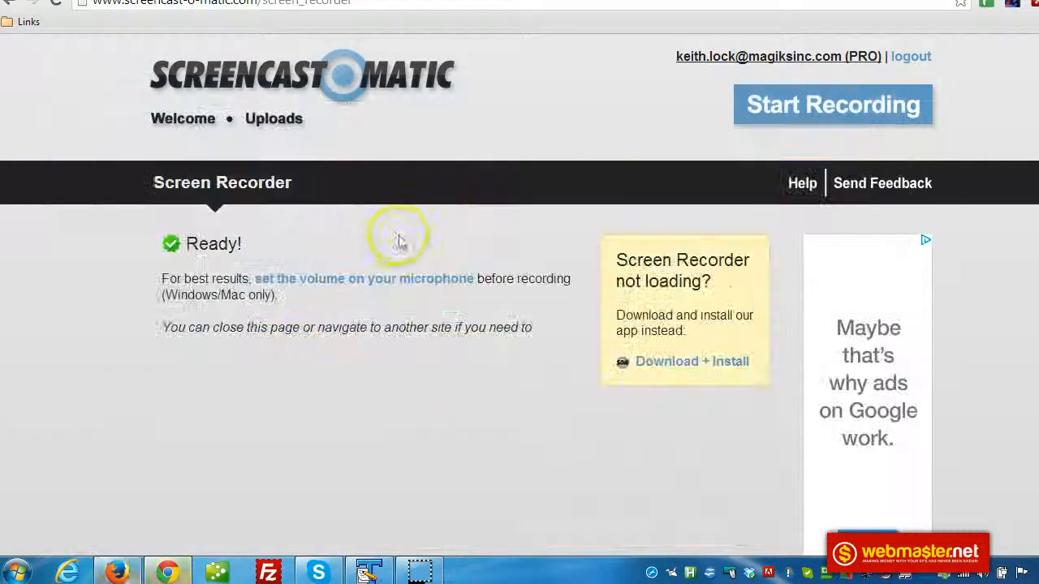
{"action": "mouse_move", "coordinate": [398, 241]}
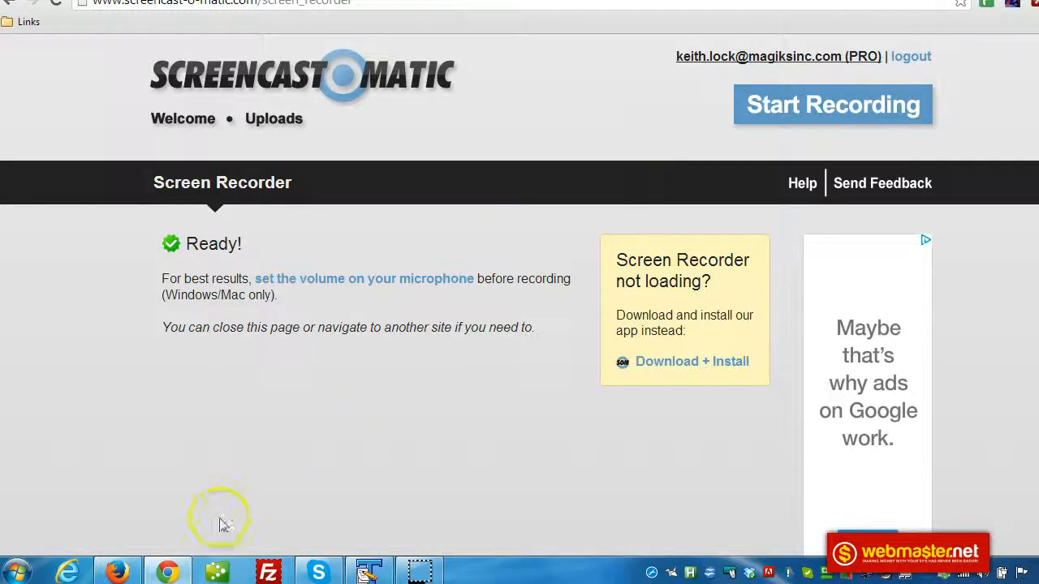
{"action": "mouse_move", "coordinate": [169, 571]}
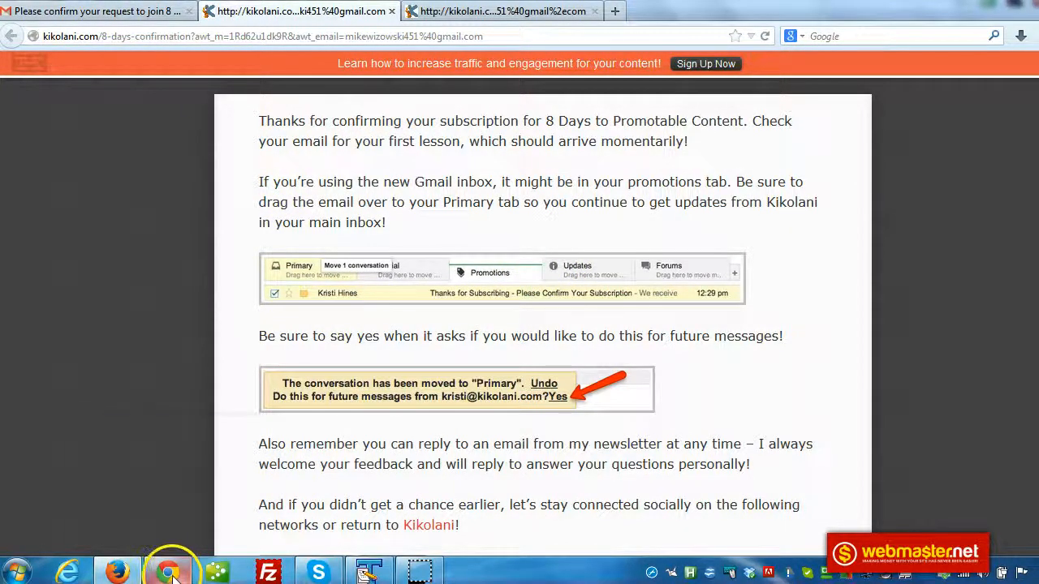
{"action": "mouse_move", "coordinate": [282, 273]}
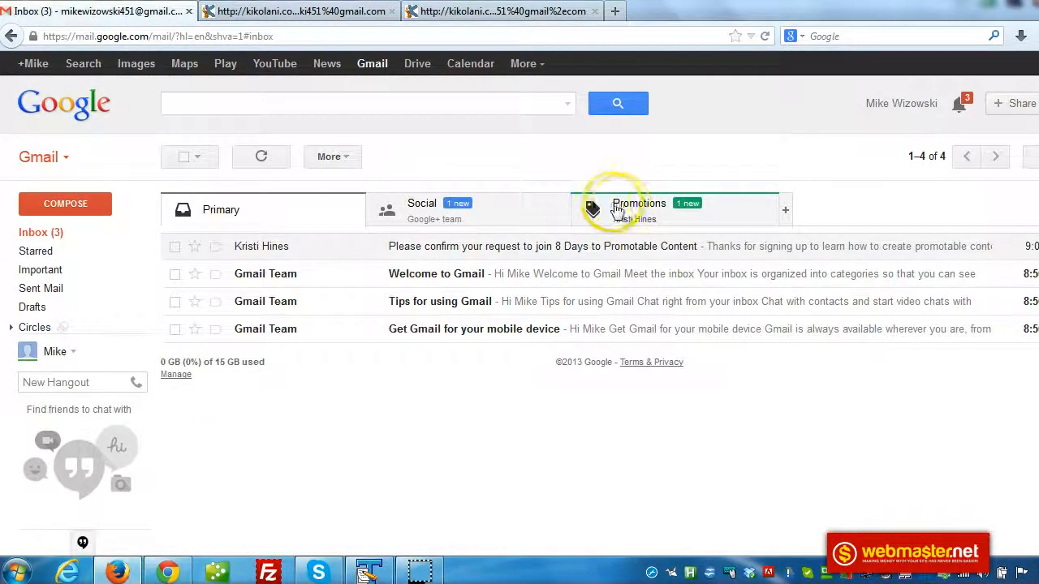
Step: Move the Kristi Hines email from Promotions to Primary and confirm future messages go to Primary
{"action": "left_click", "coordinate": [639, 209]}
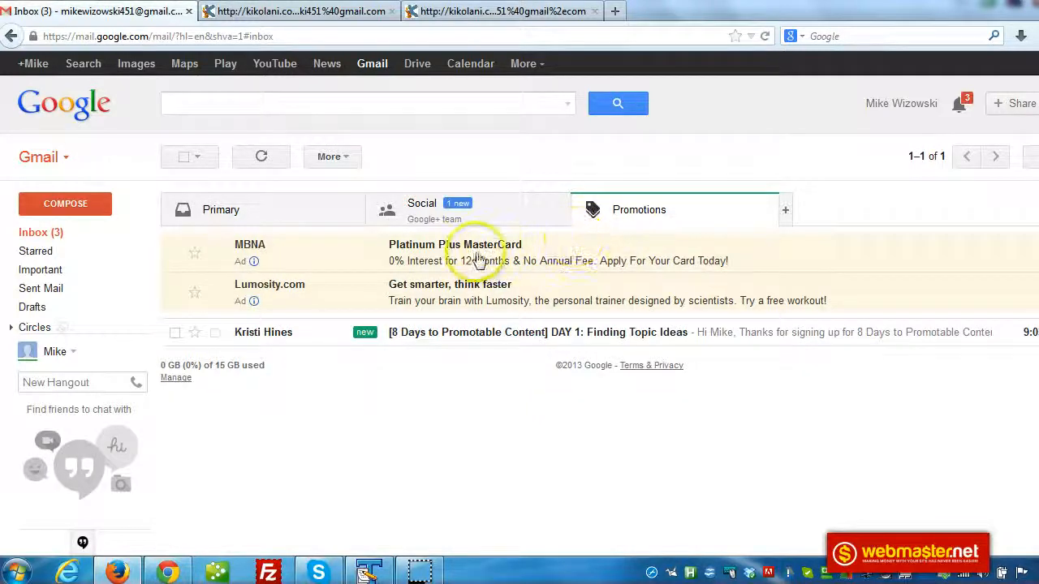
{"action": "mouse_move", "coordinate": [386, 386]}
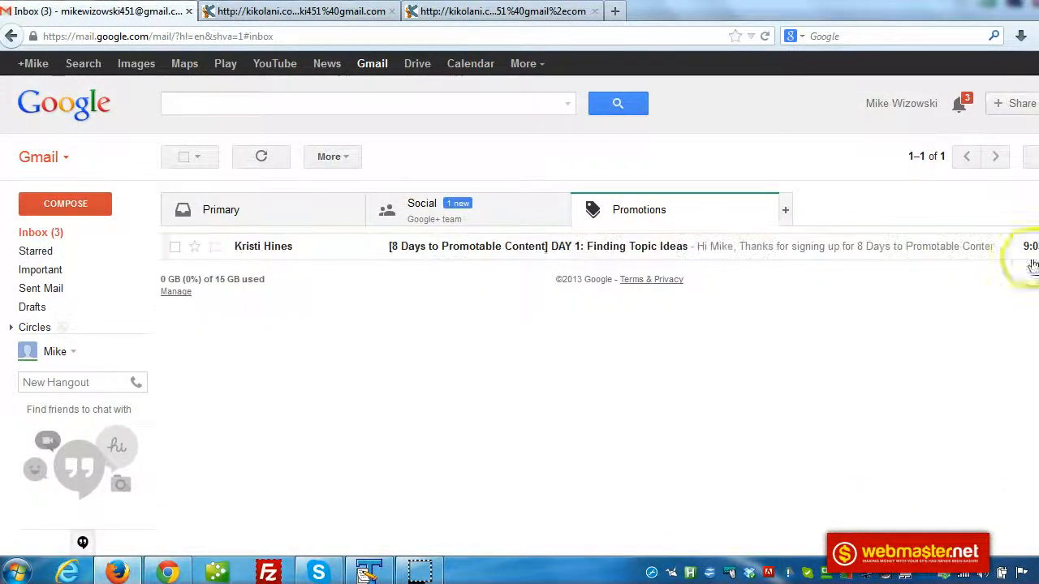
{"action": "mouse_move", "coordinate": [560, 256]}
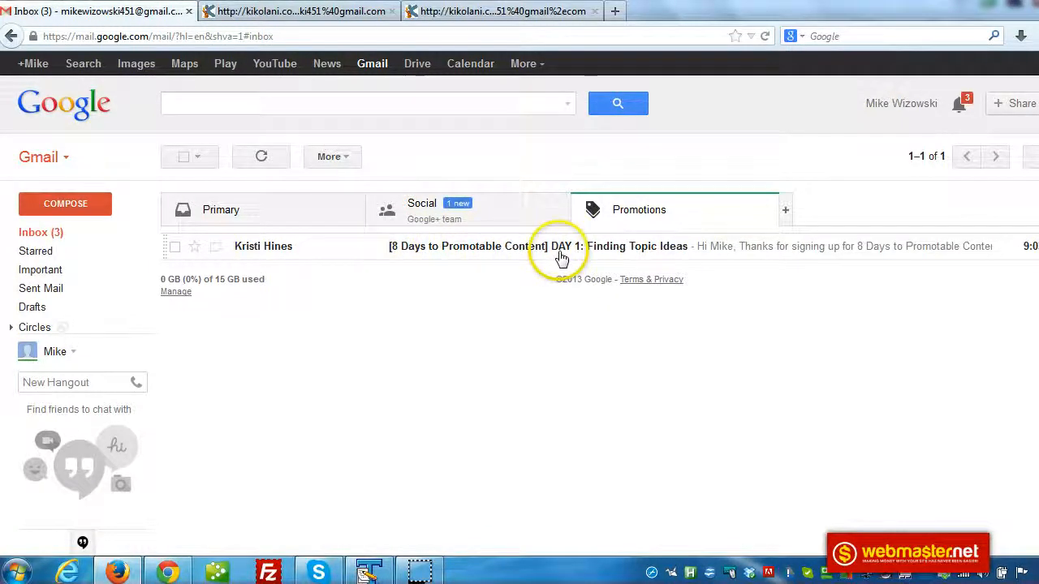
{"action": "left_click_drag", "start_coordinate": [560, 247], "coordinate": [345, 247]}
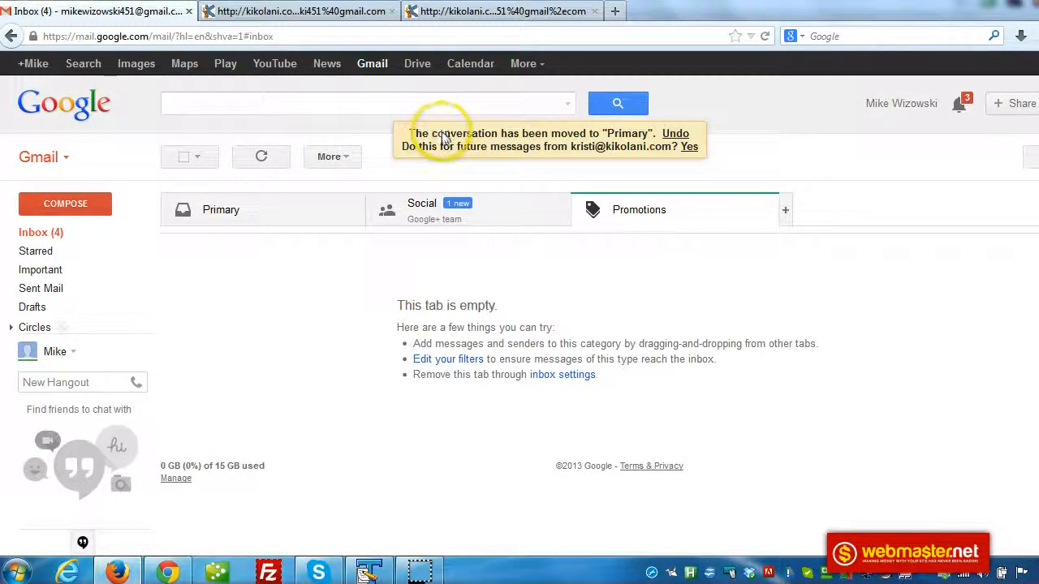
{"action": "mouse_move", "coordinate": [551, 140]}
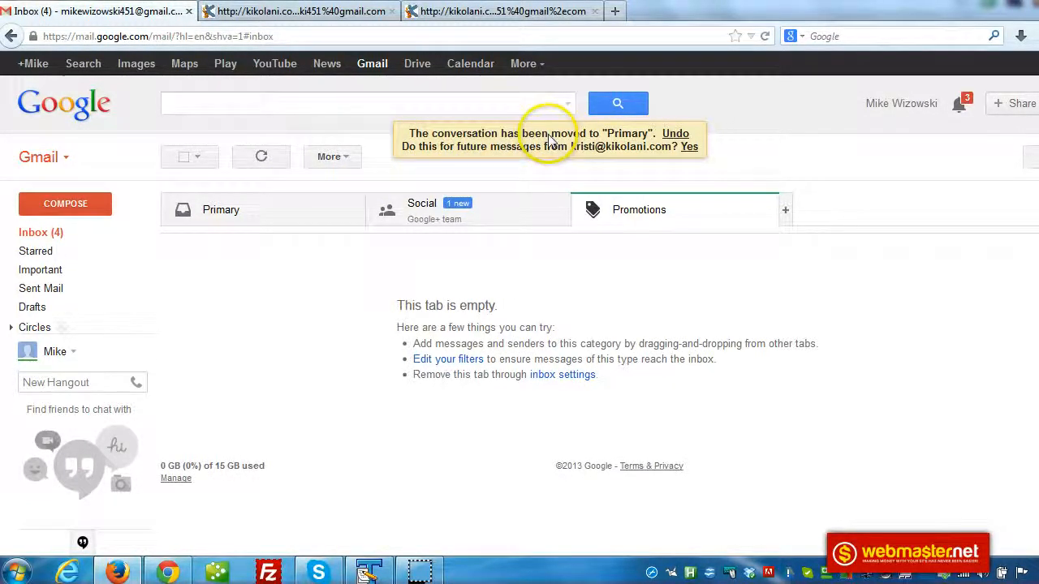
{"action": "mouse_move", "coordinate": [484, 155]}
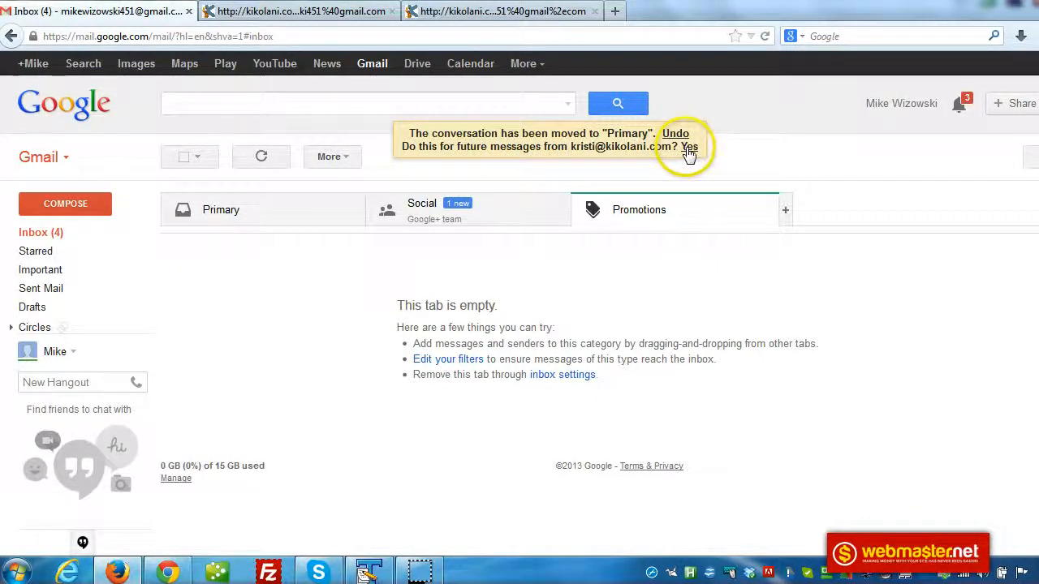
{"action": "left_click", "coordinate": [688, 146]}
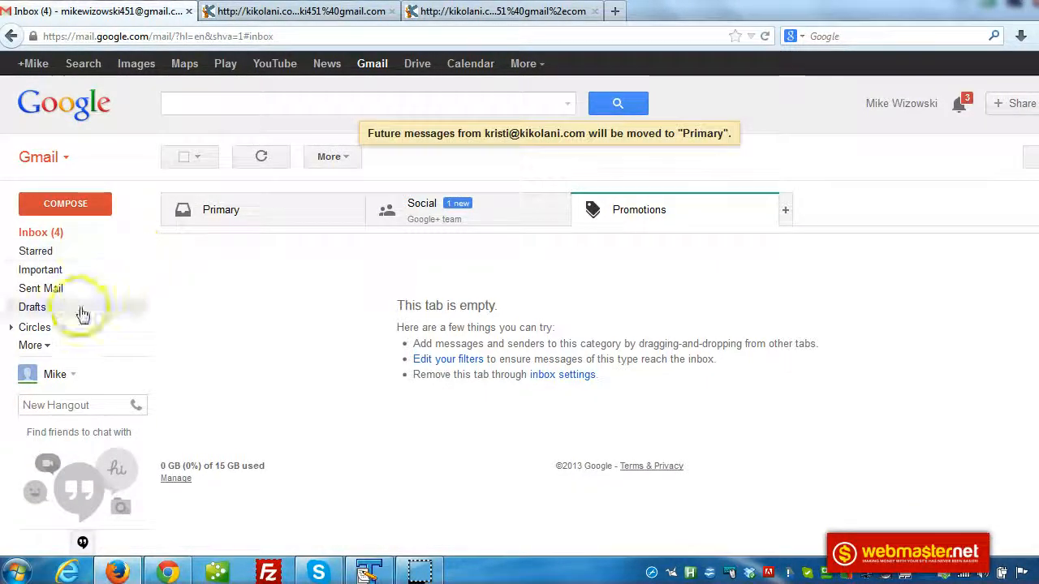
Step: Show the Primary inbox now listing the newsletter's Day 1 message
{"action": "left_click", "coordinate": [221, 210]}
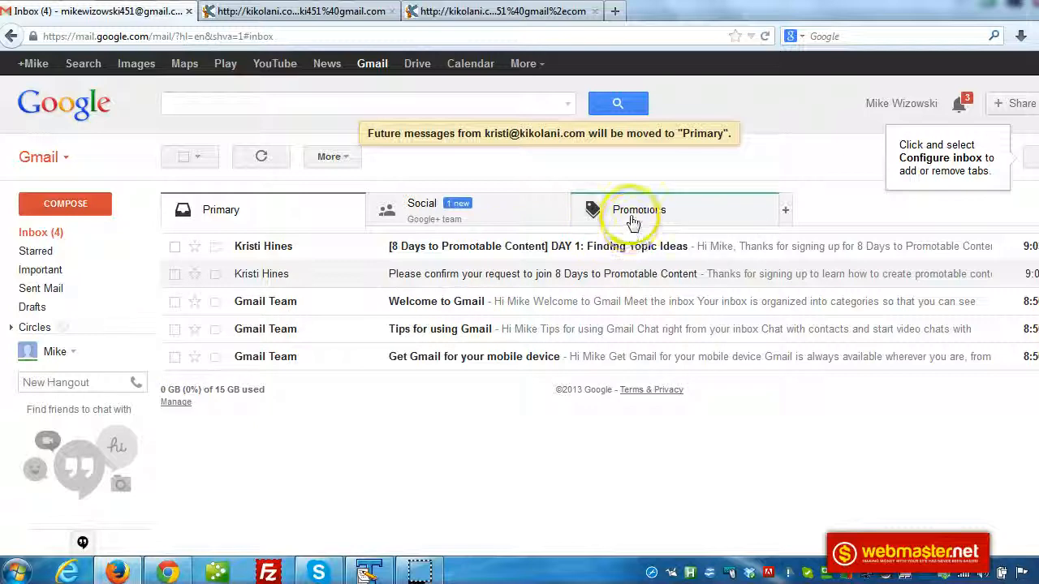
{"action": "mouse_move", "coordinate": [231, 214]}
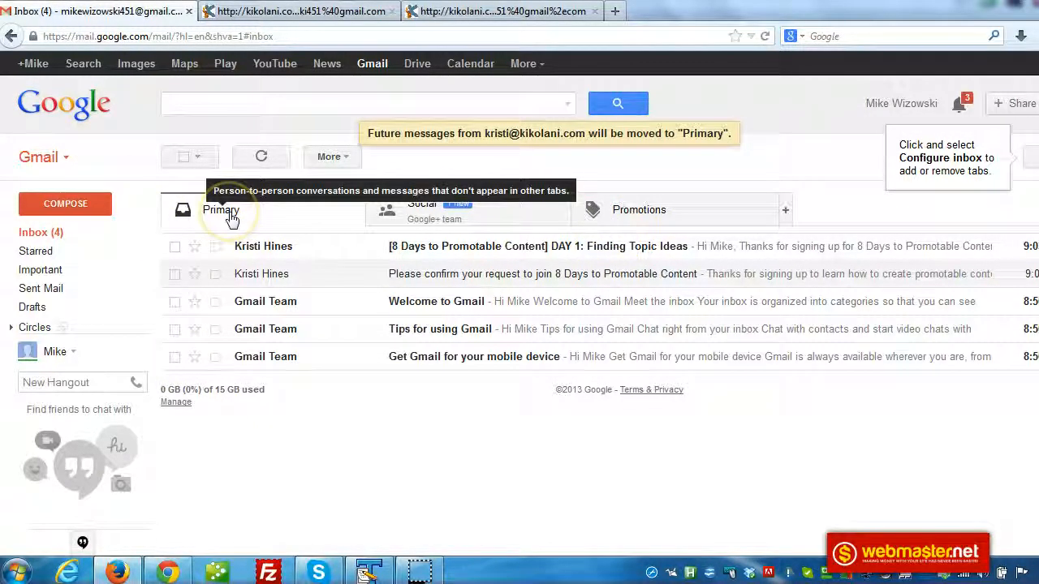
{"action": "mouse_move", "coordinate": [243, 138]}
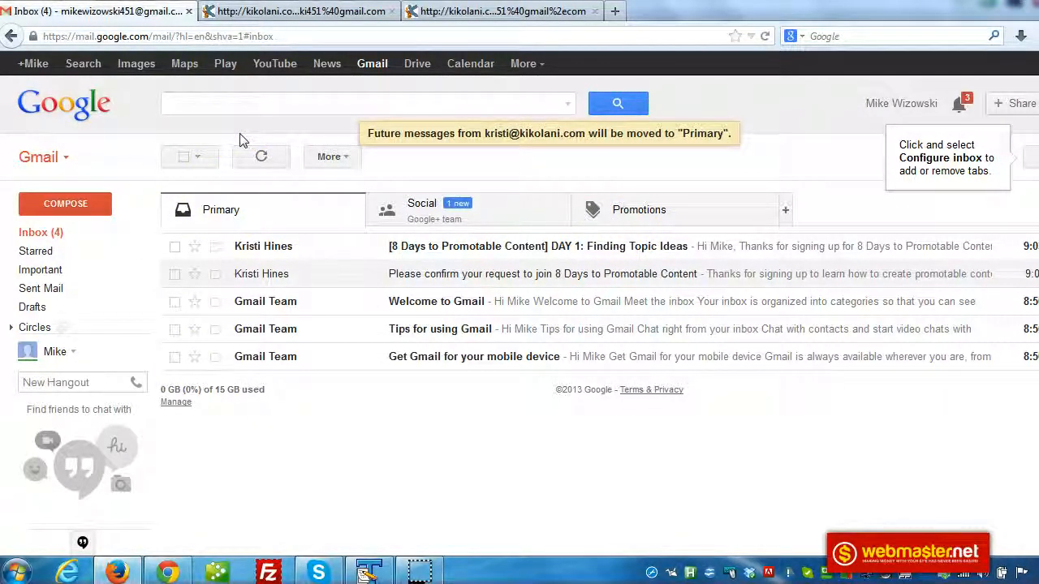